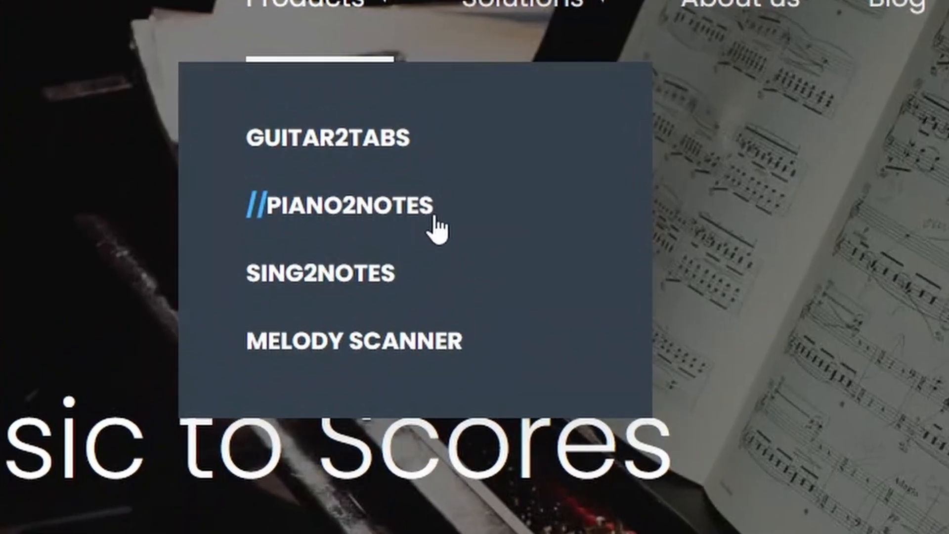
Step: Transcribe the YouTube piano recording in Piano2Notes as 'jazzy impro' using the detected settings
click(339, 203)
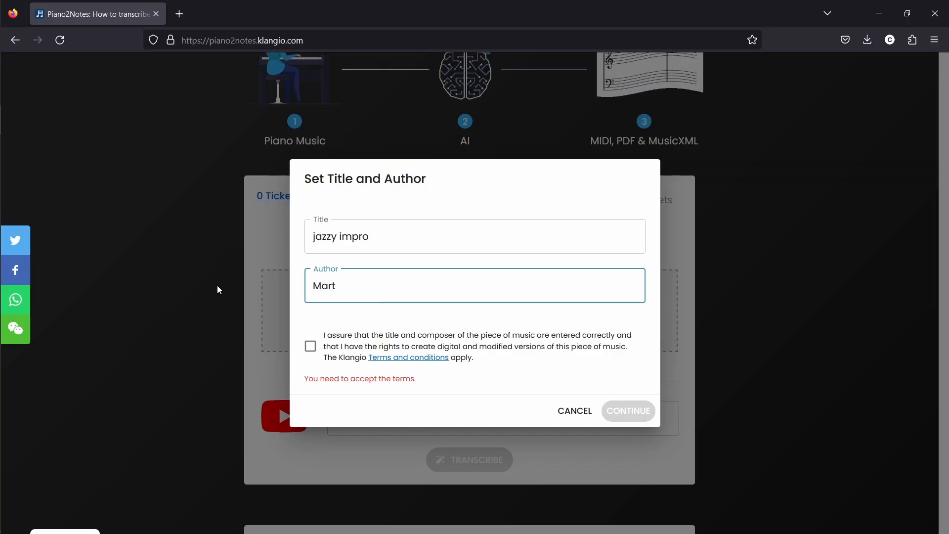
click(574, 411)
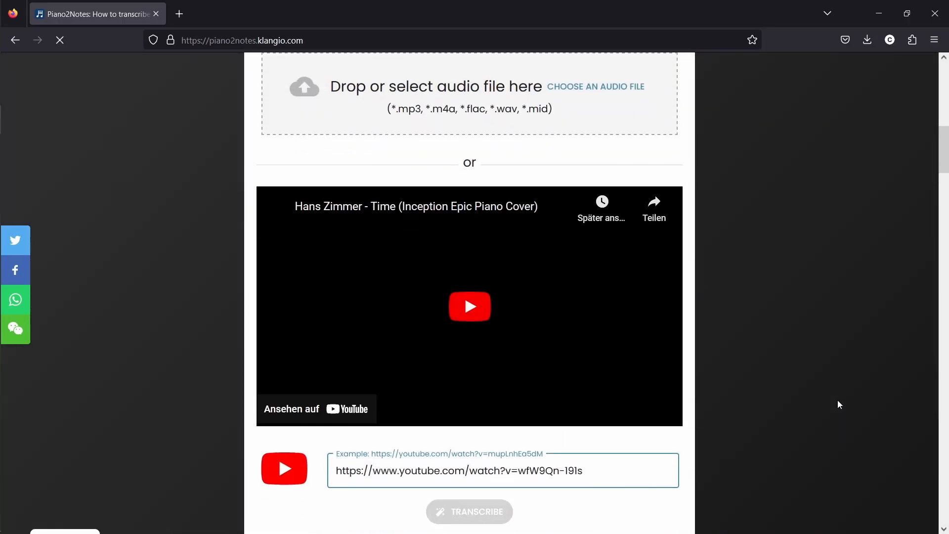
click(470, 511)
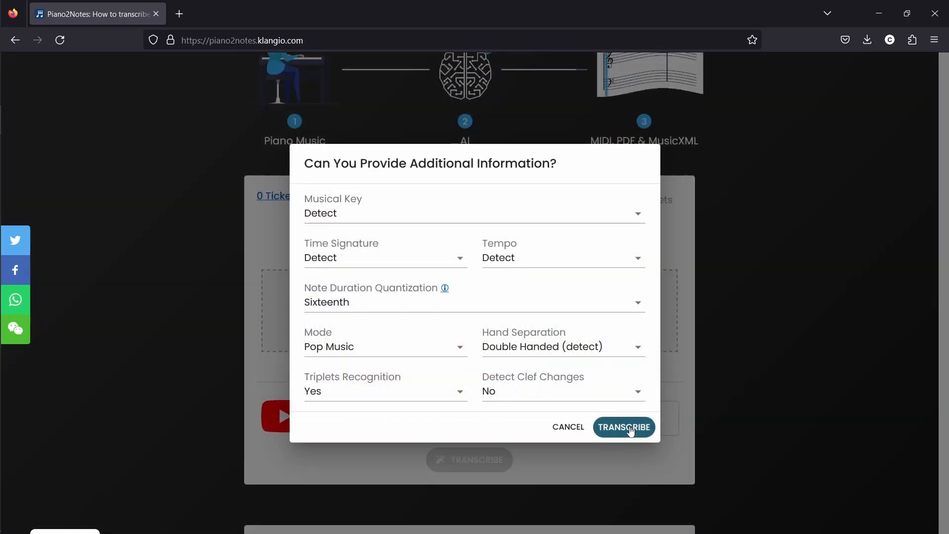
click(624, 427)
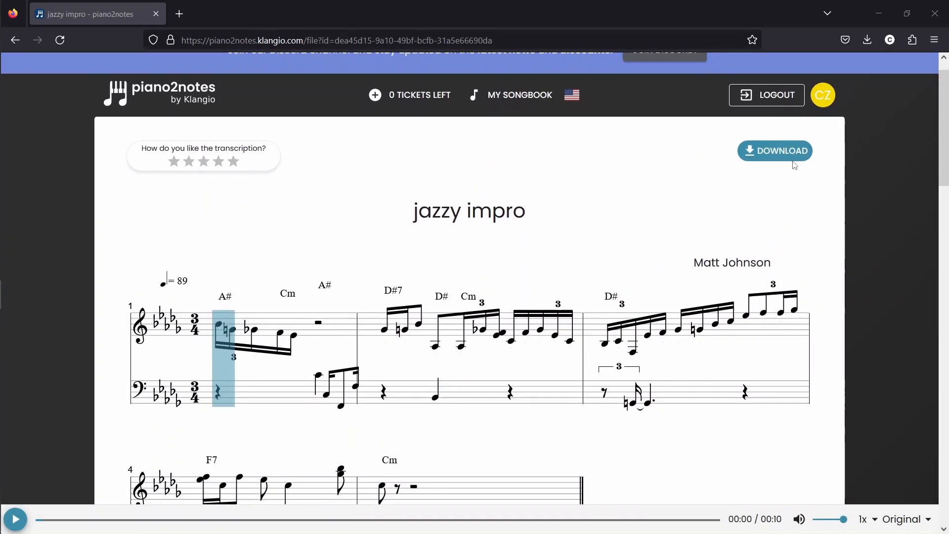
Step: Download the jazzy impro transcription as a PDF with Export PDF
click(775, 151)
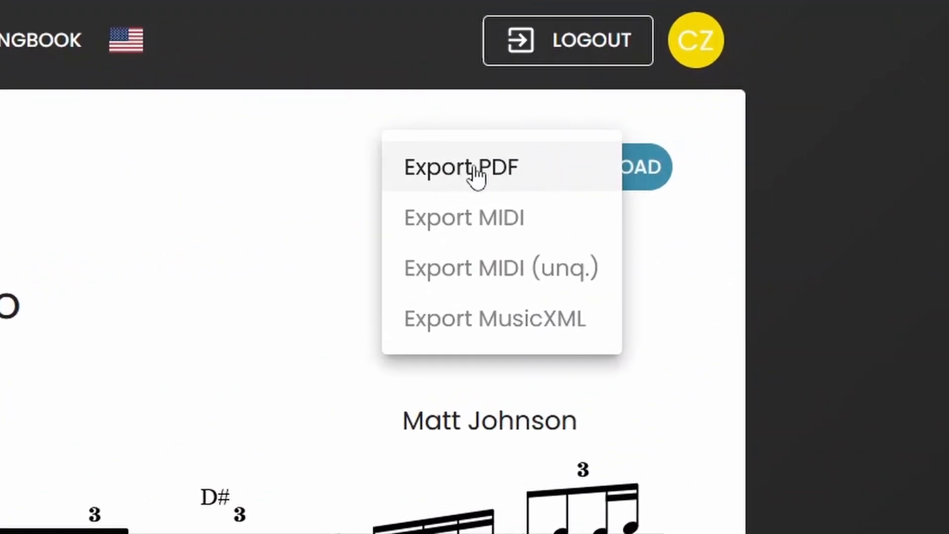
click(460, 167)
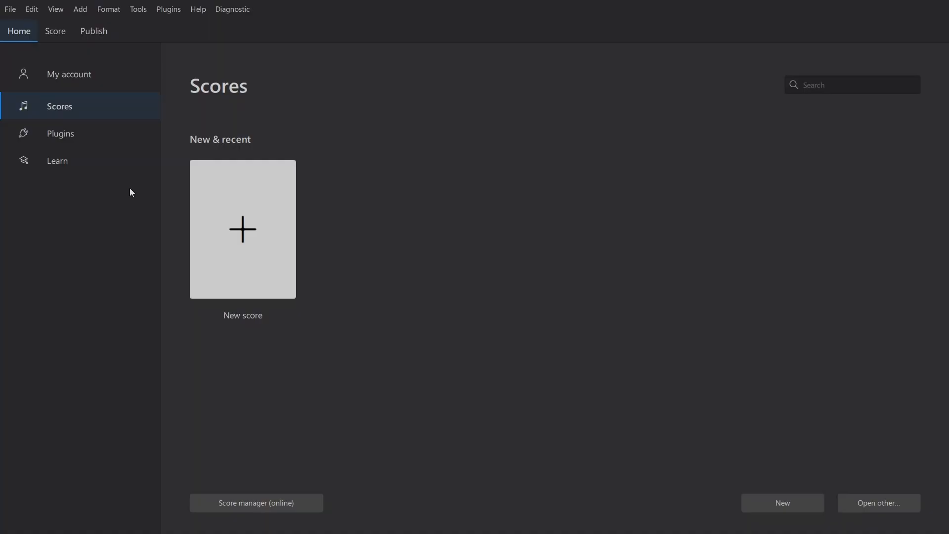
Step: Upload jazzy impro.pdf to the MuseScore PDF converter and submit it for conversion
click(10, 9)
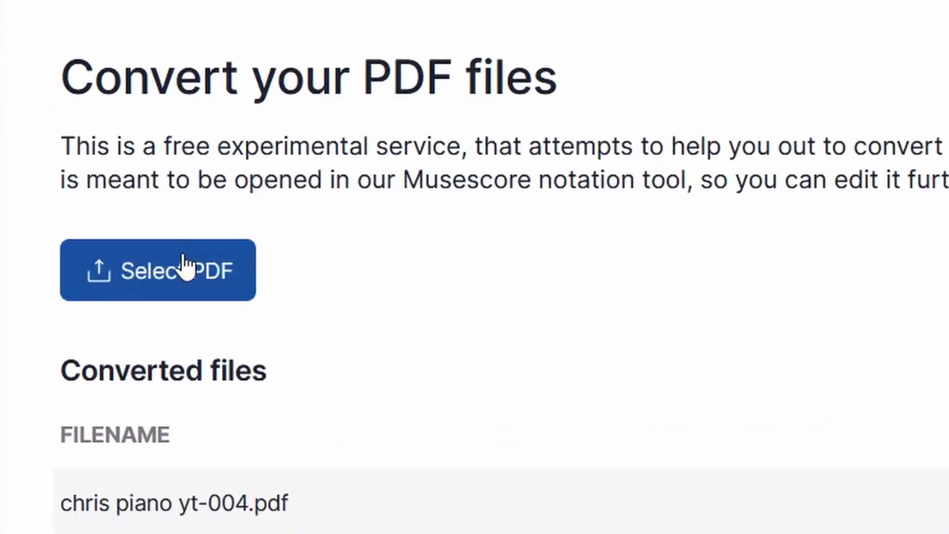
click(157, 270)
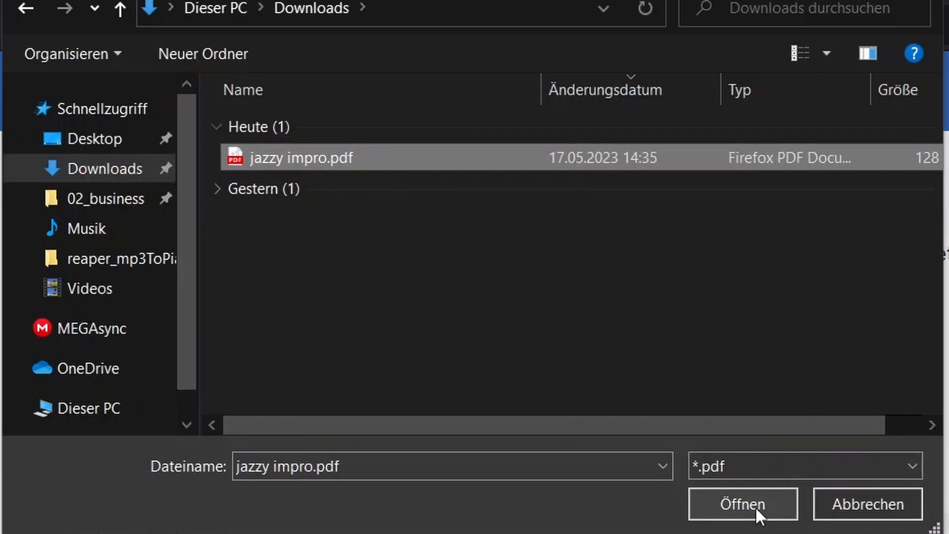
click(742, 504)
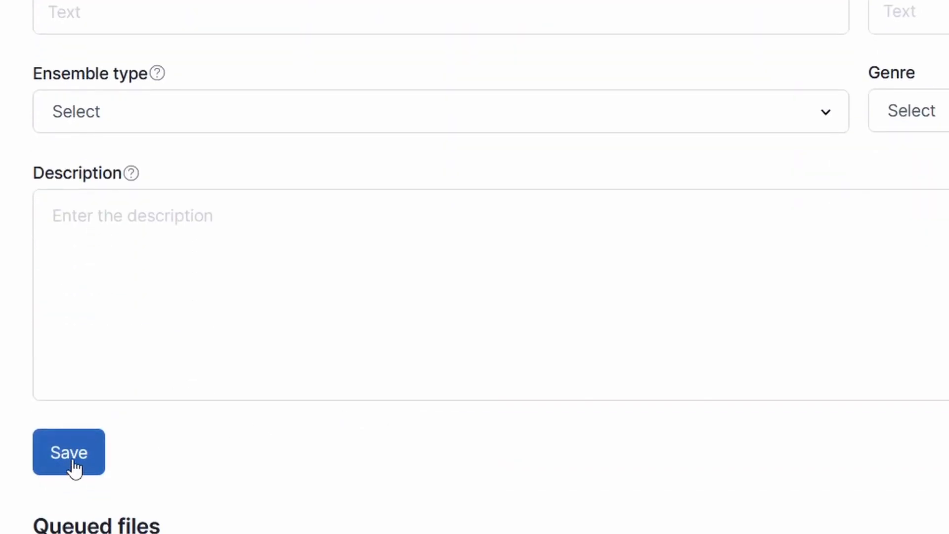
click(68, 452)
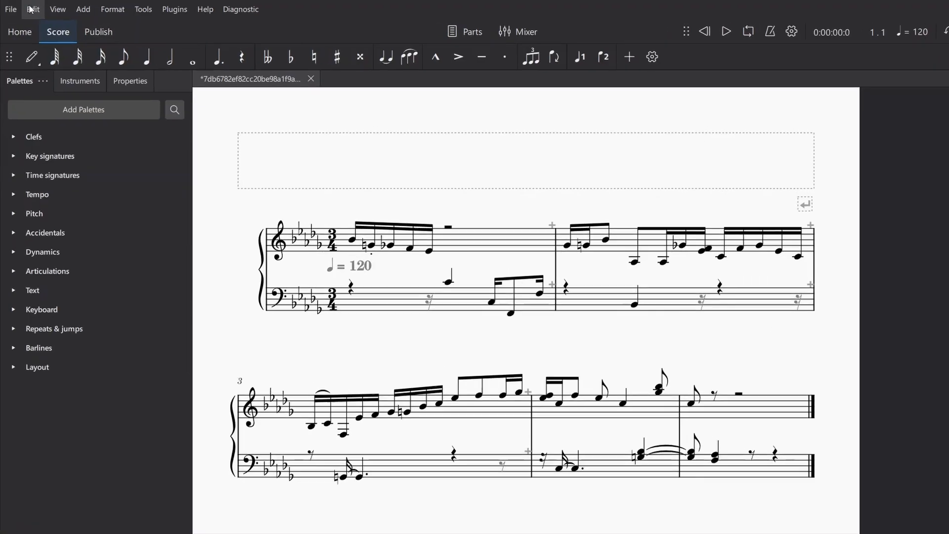
Step: Export the converted jazzy impro score from MuseScore 4 in MIDI file format
click(11, 8)
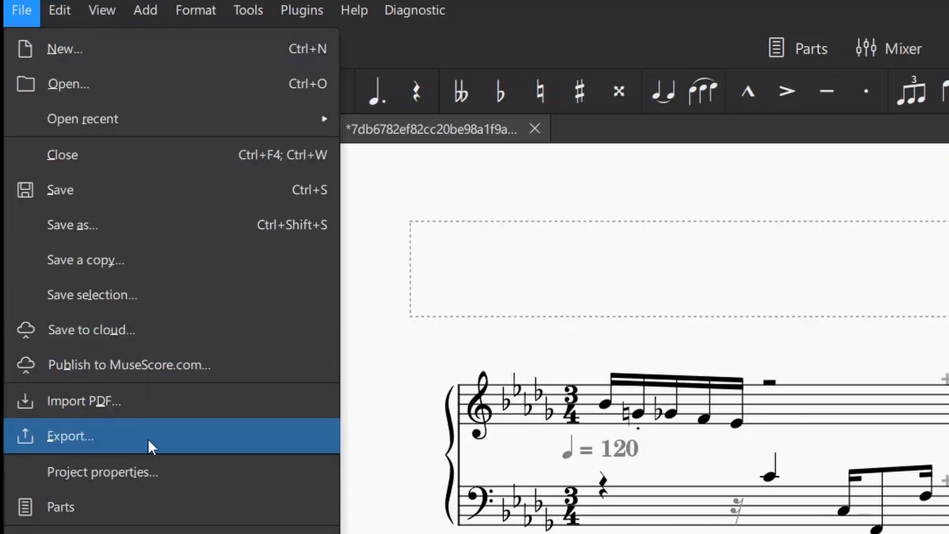
click(71, 436)
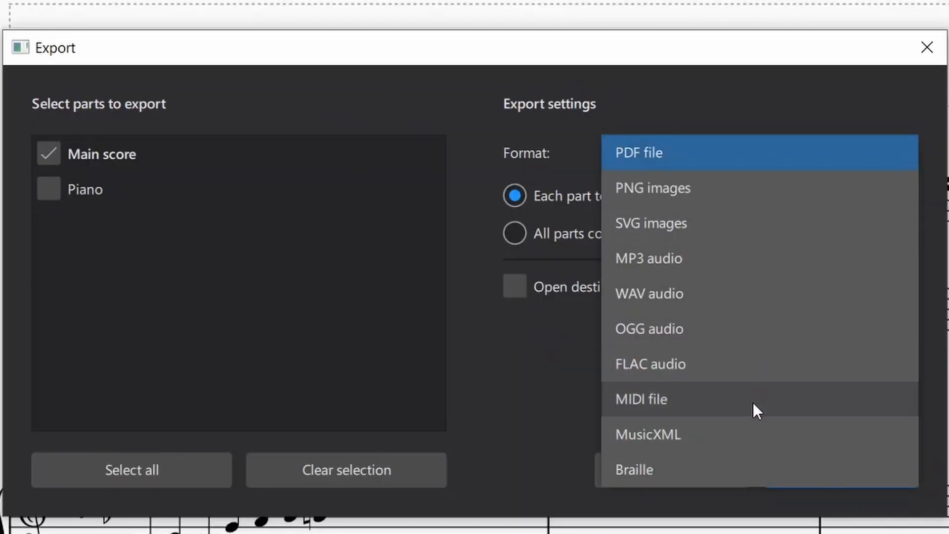
click(642, 398)
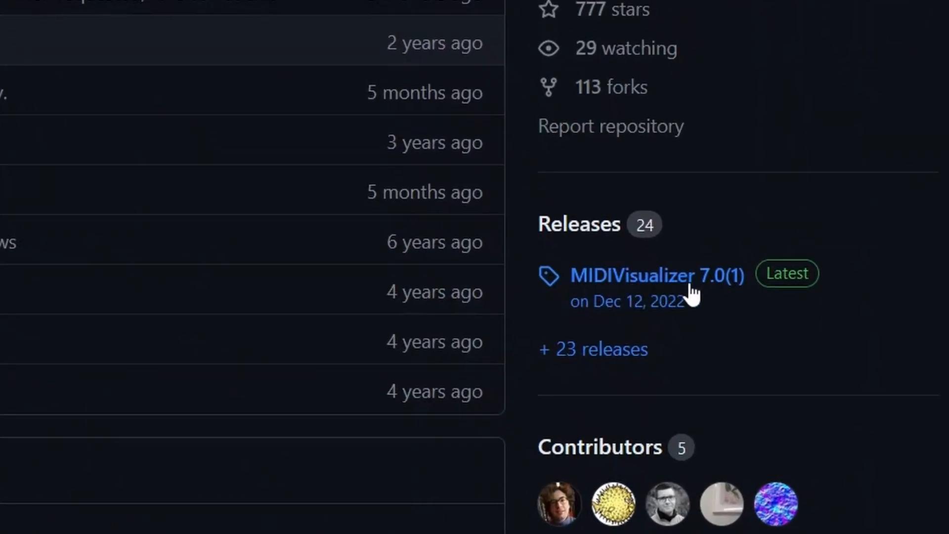
Step: Download MIDIVisualizer-windows-64bits.zip from the MIDIVisualizer 7.0(1) release page
click(658, 276)
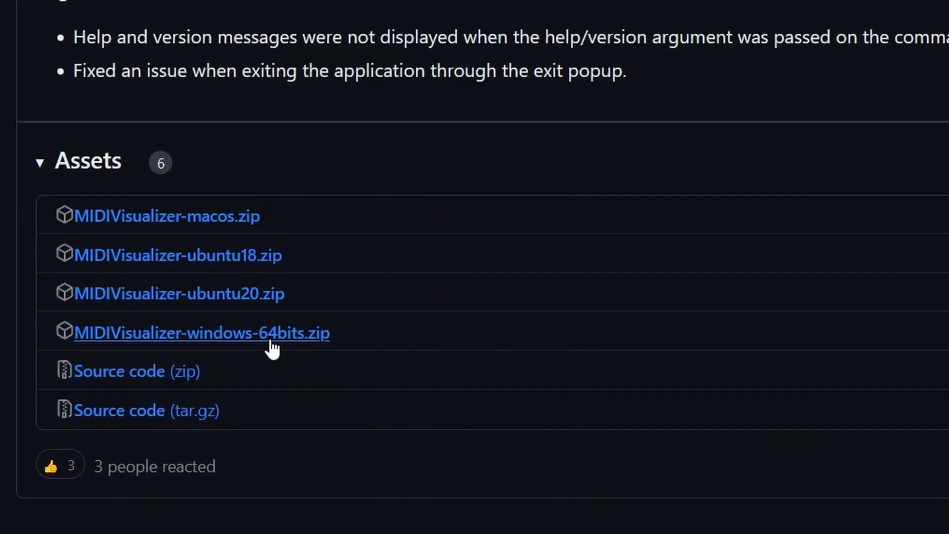
click(202, 332)
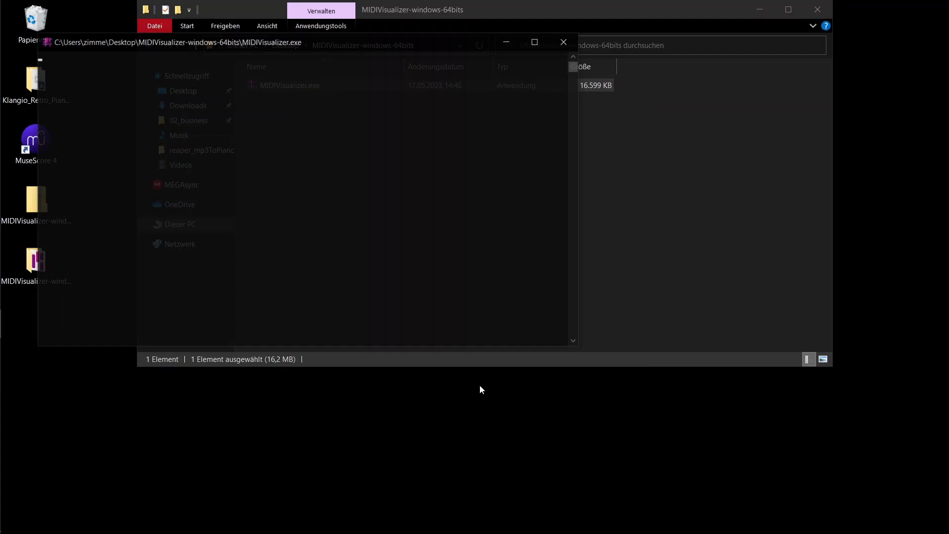
Step: Start MIDIVisualizer.exe, load the transcribed MIDI file, and apply settings_07_03_23.ini
double_click(287, 85)
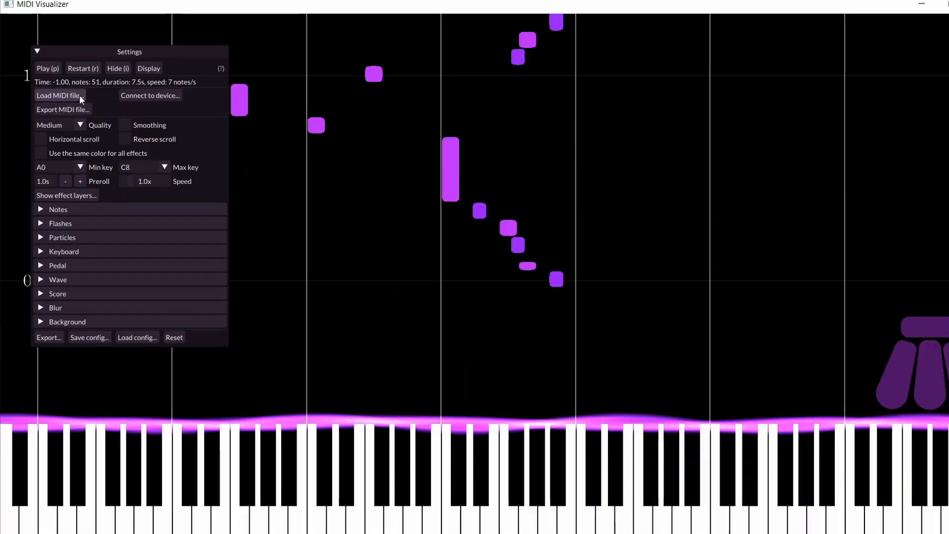
click(57, 95)
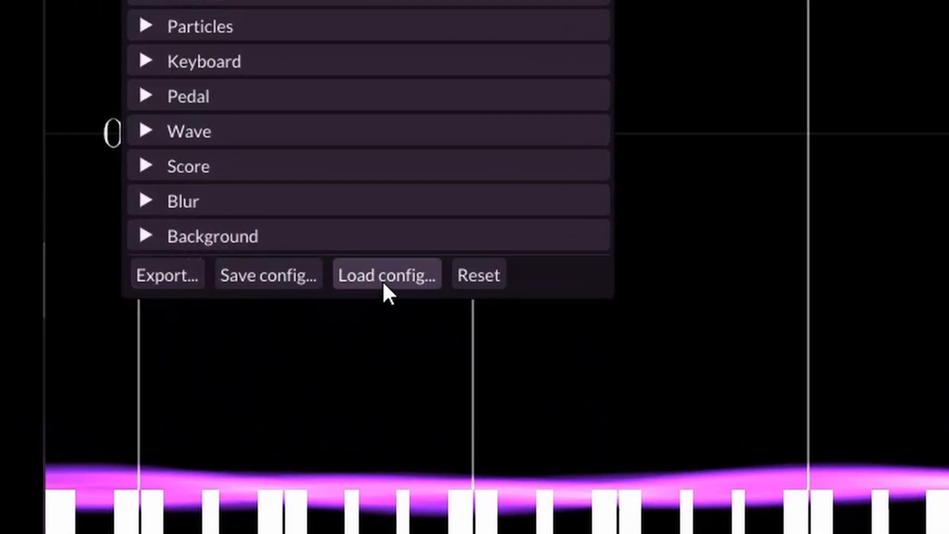
click(386, 275)
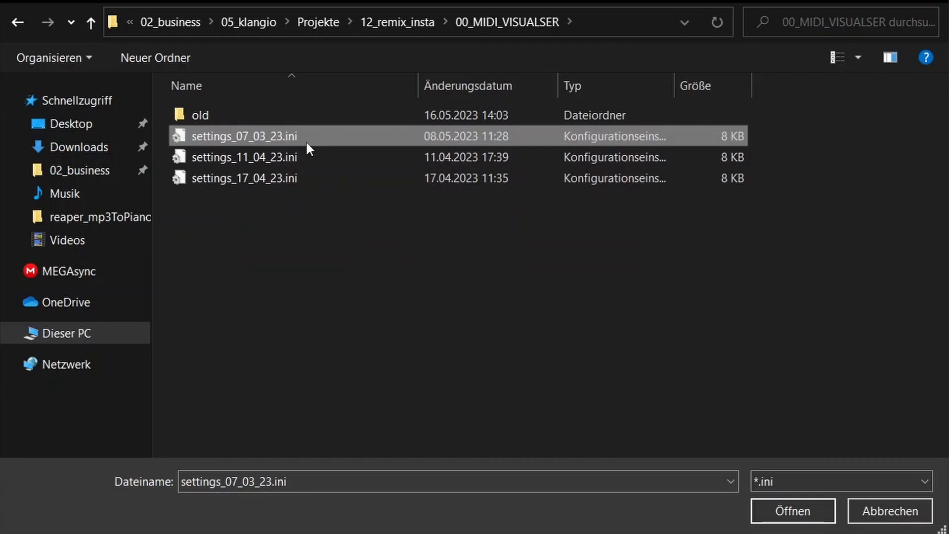
click(792, 510)
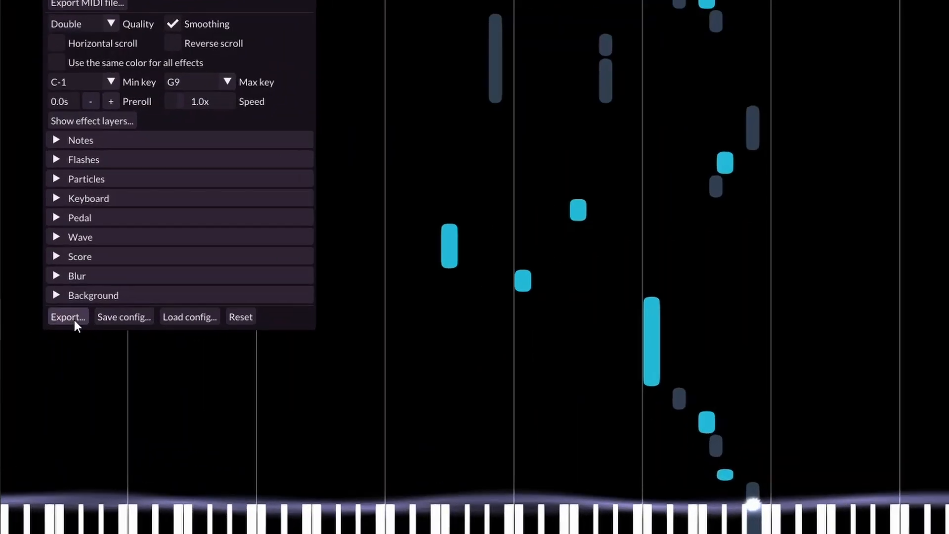
Step: Export the piano roll as a 1920x1080, 60 fps MPEG4 video to a chosen location
click(67, 317)
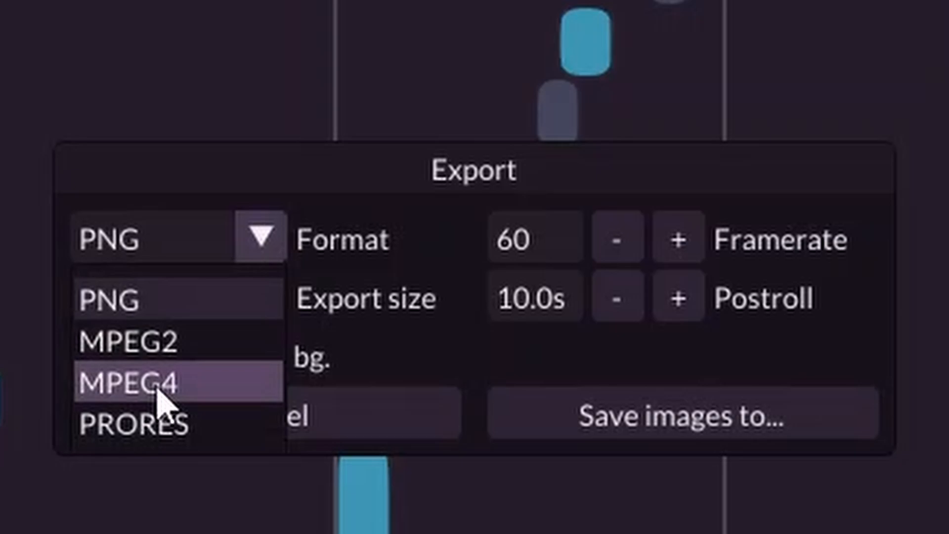
click(127, 381)
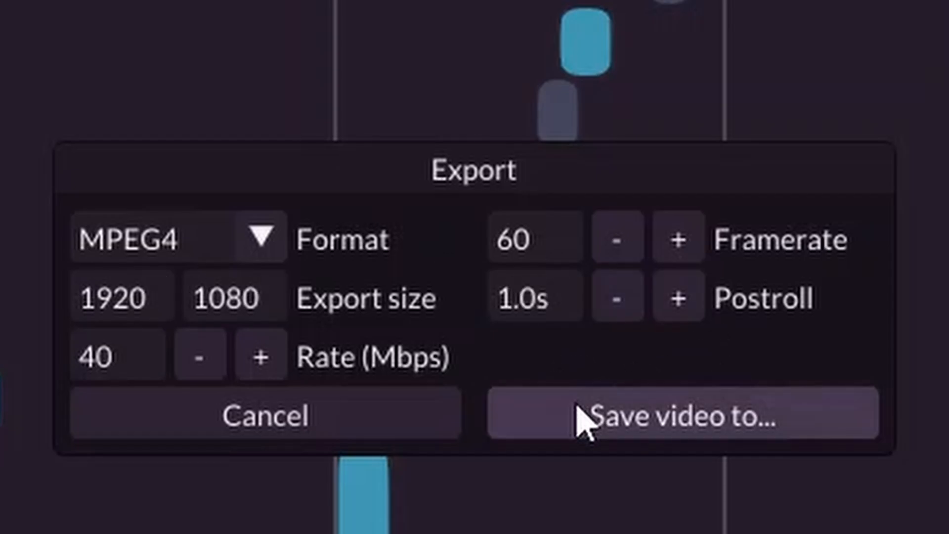
click(680, 416)
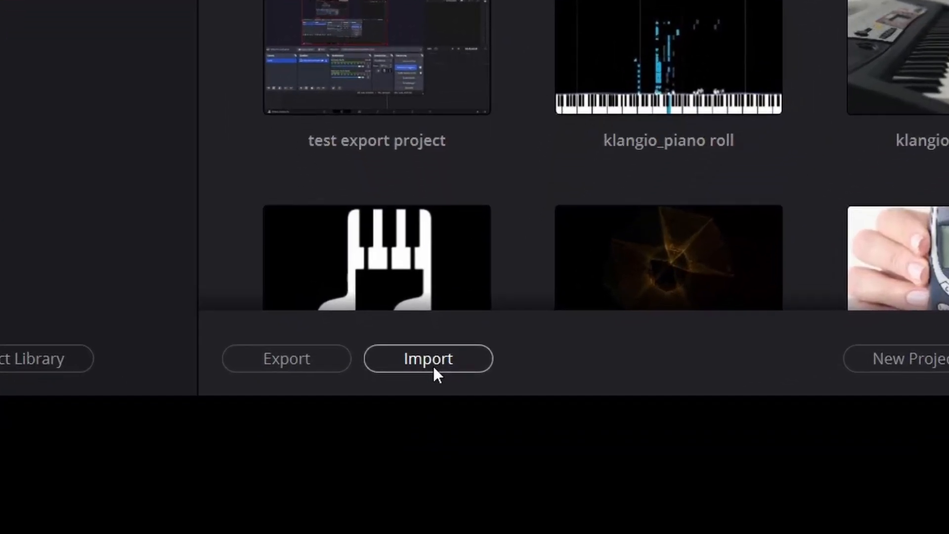
Step: Import the template project, confirm its name, and move to the Edit page
click(428, 358)
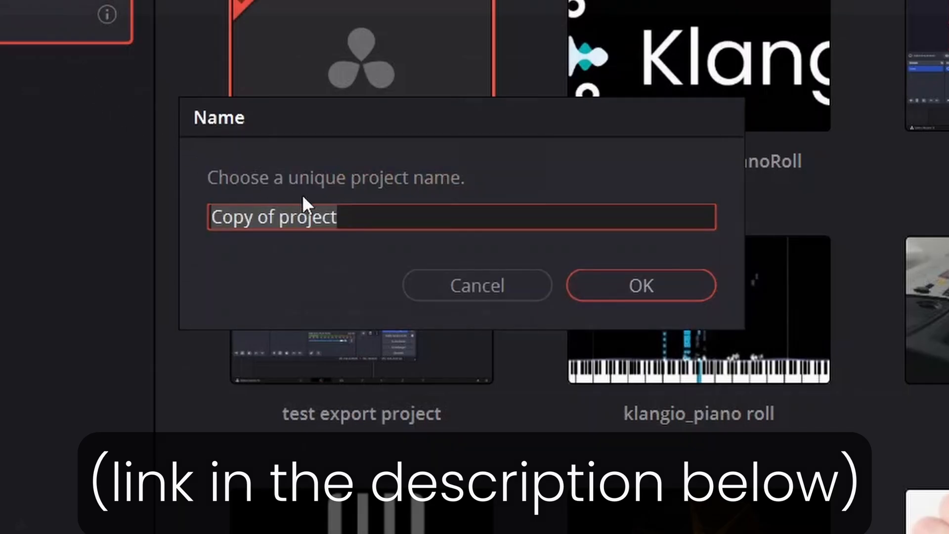
click(641, 286)
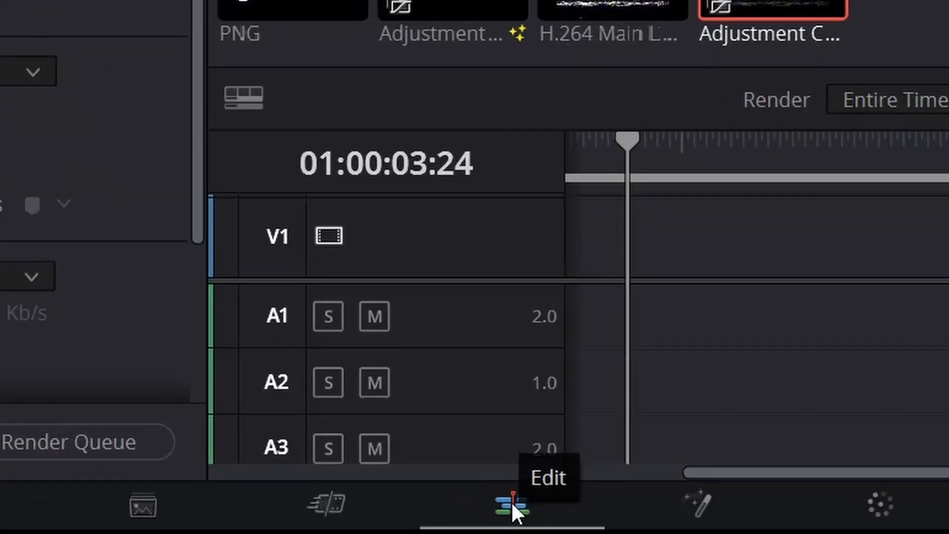
click(512, 504)
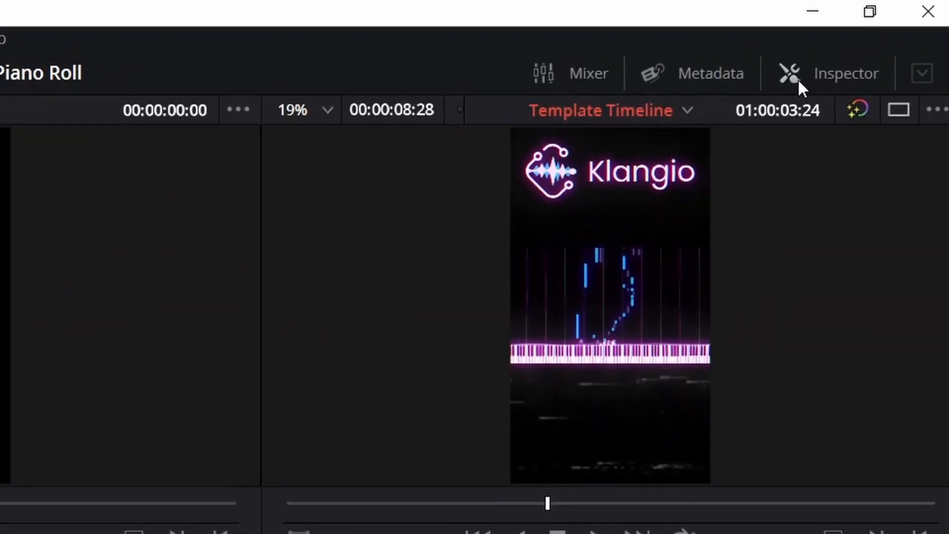
Step: Show the Inspector panel to adjust the piano-roll clip in the vertical timeline
click(846, 73)
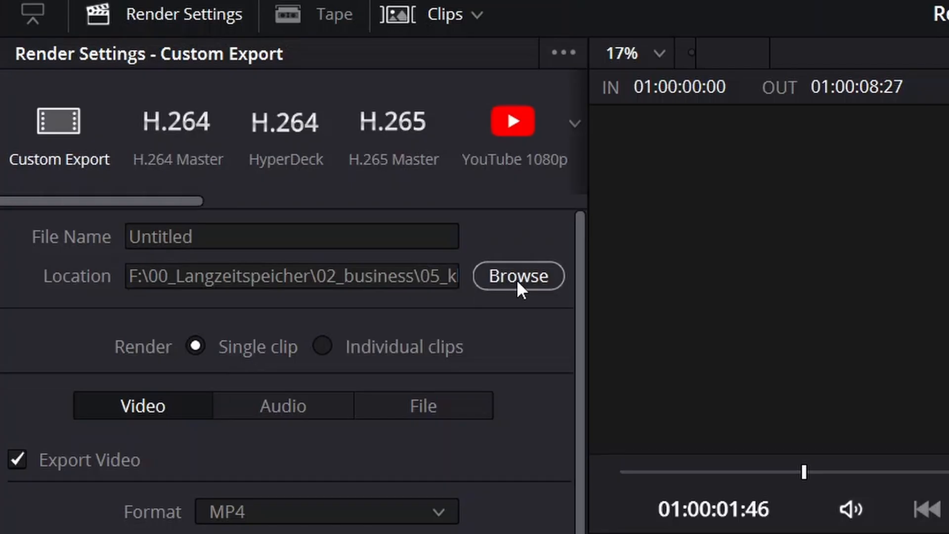
Step: Render the template timeline as MP4 to 'cool retro video.mp4' on the desktop
click(518, 276)
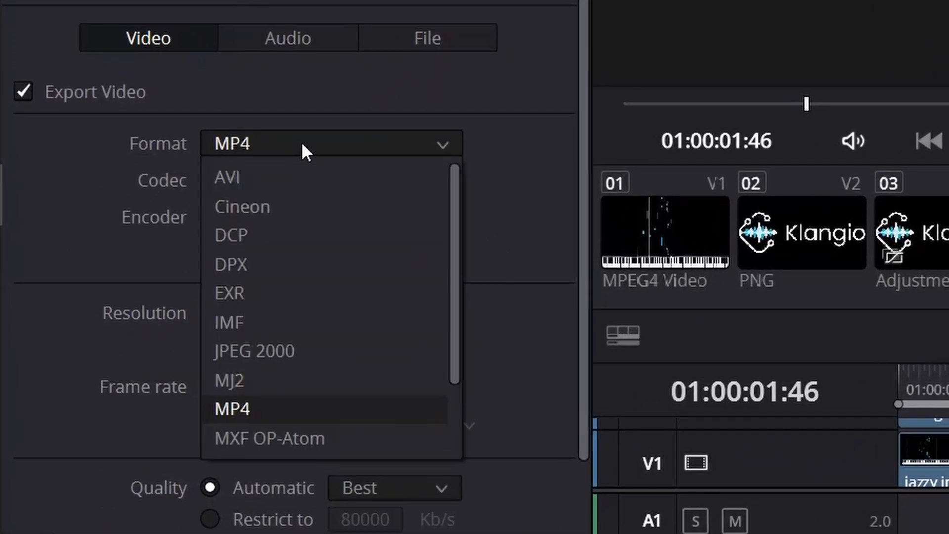
click(232, 409)
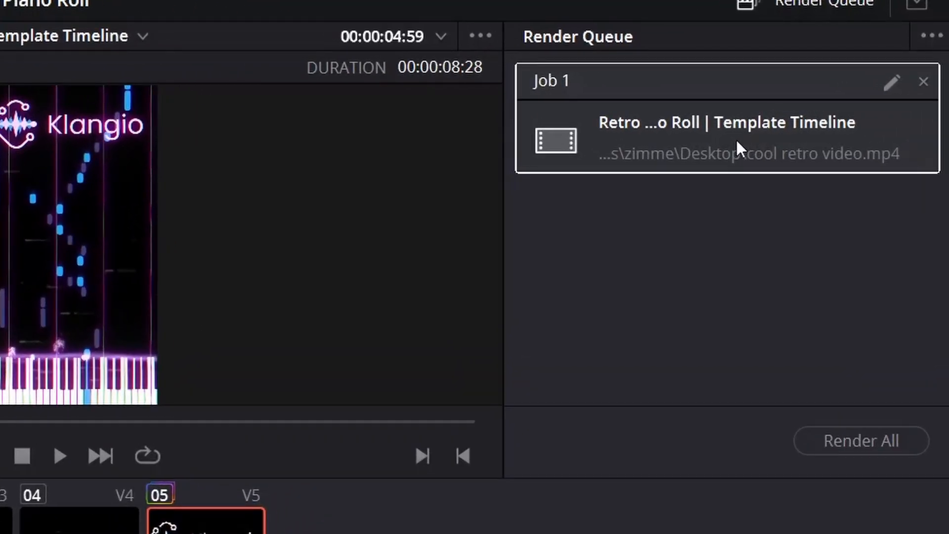
click(861, 440)
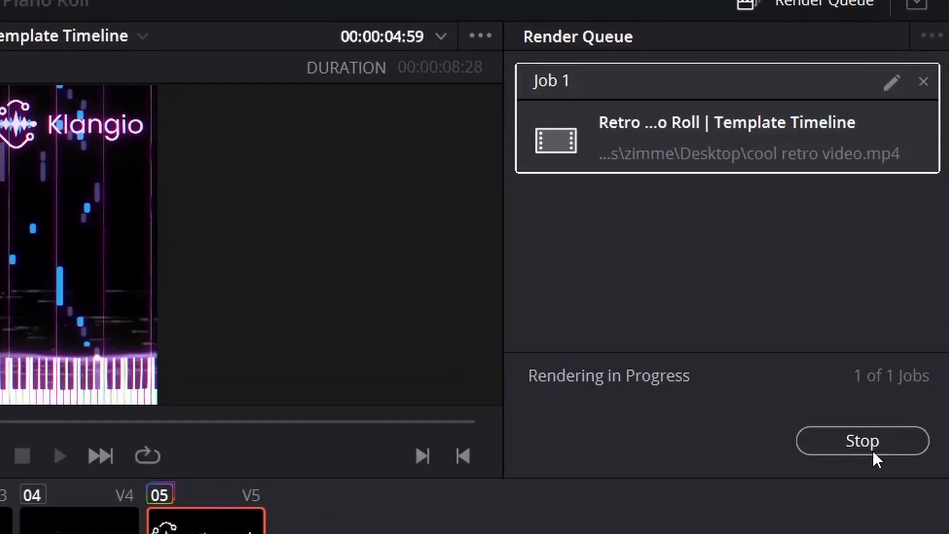